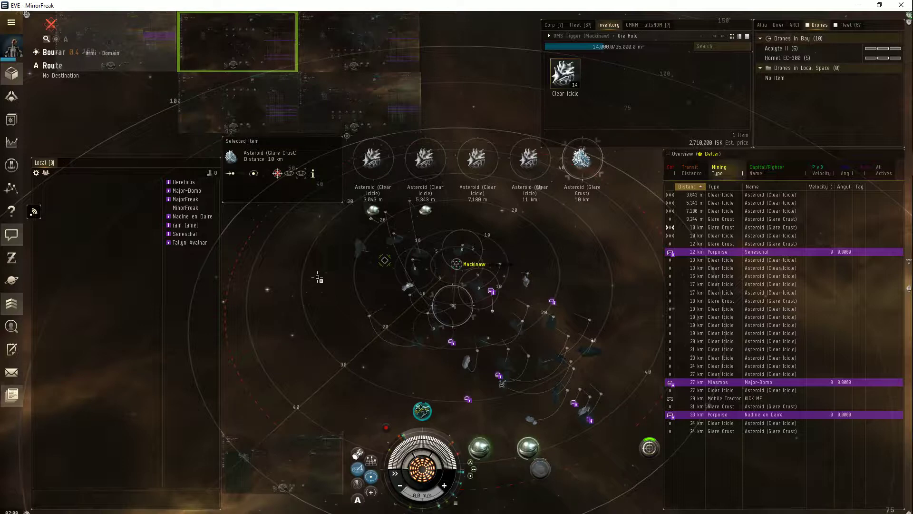
mouse_move(324, 270)
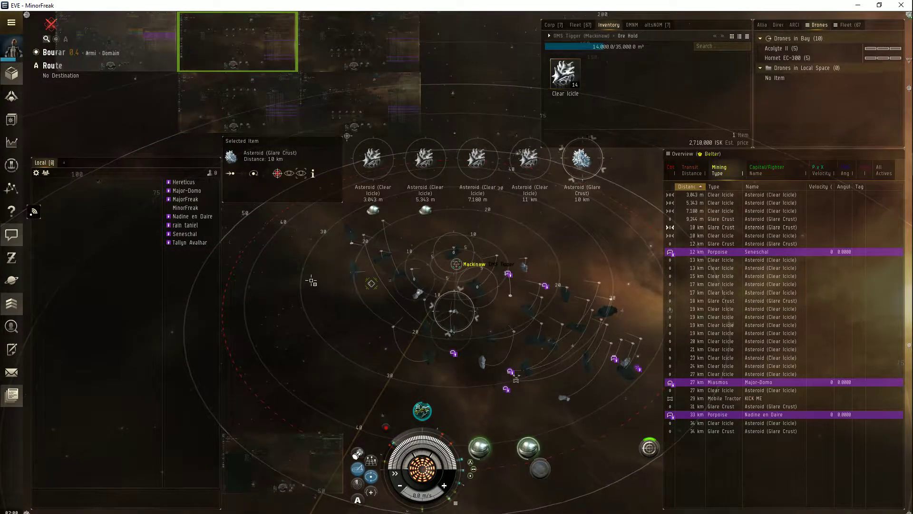
mouse_move(478, 454)
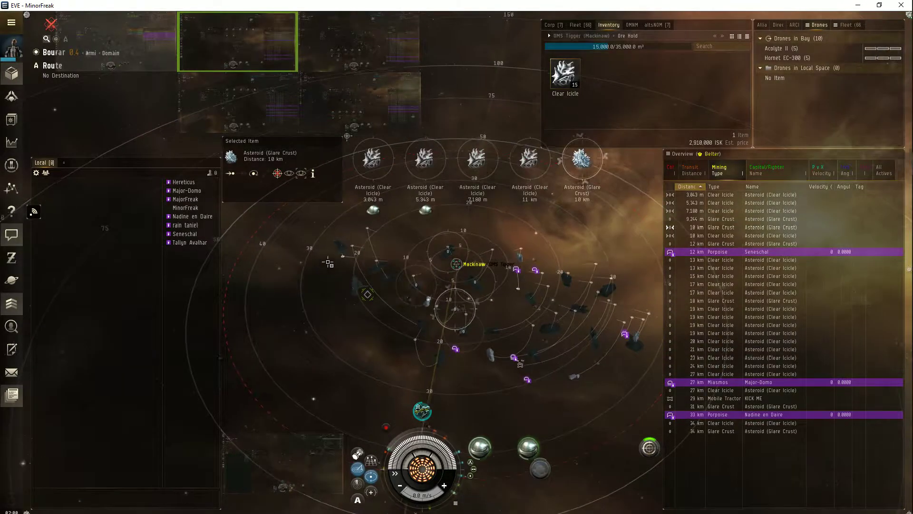
Check the Clear Icicle stack in the Mackinaw's ore hold.
right_click(565, 71)
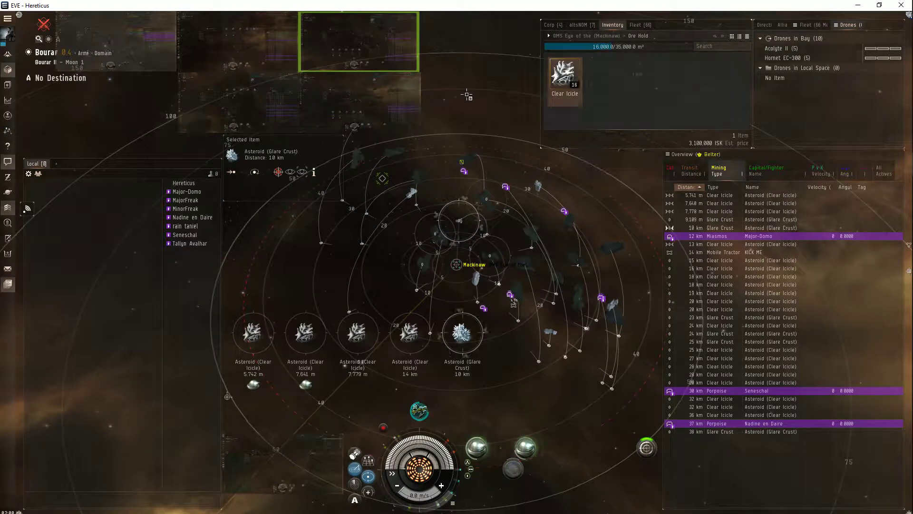
Check the Clear Icicle stacks on the next two Mackinaw clients' ore holds.
right_click(565, 76)
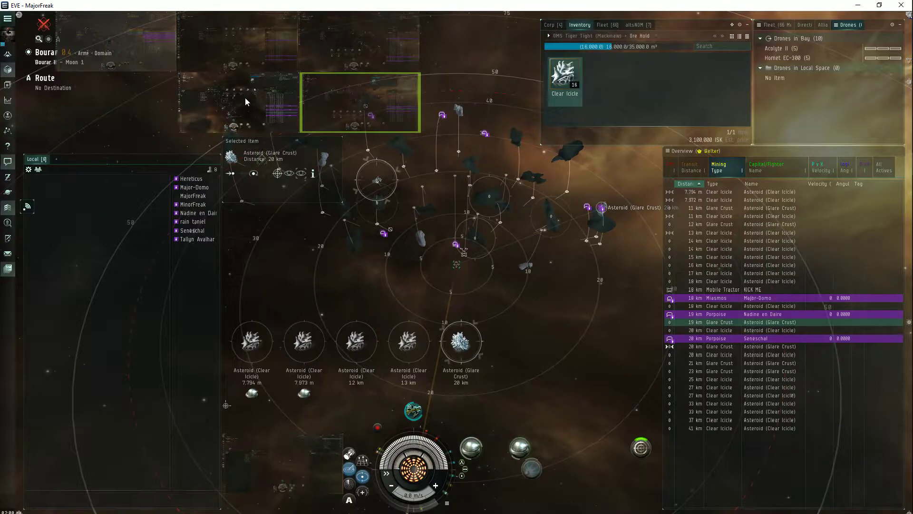
right_click(563, 78)
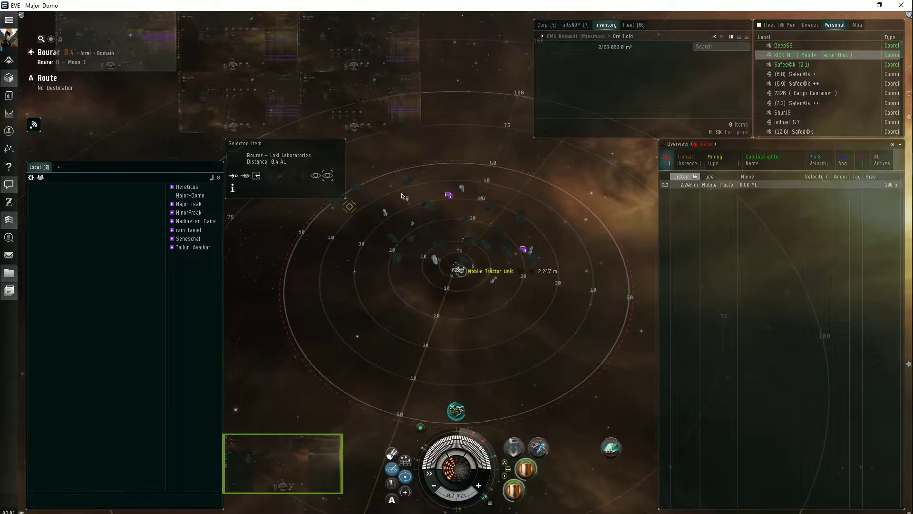
Move the KICK ME tractor unit's Clear Icicle into the Miasmos ore hold.
left_click(456, 270)
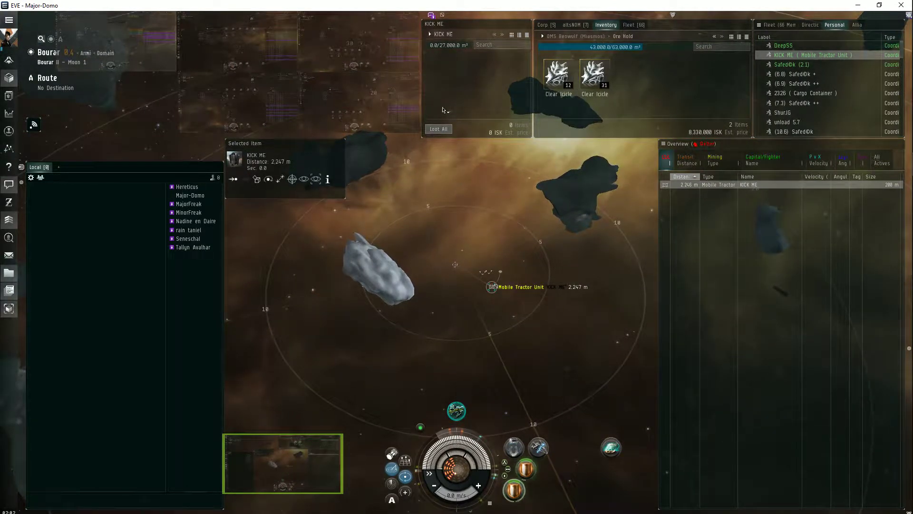
left_click_drag(593, 76, 445, 79)
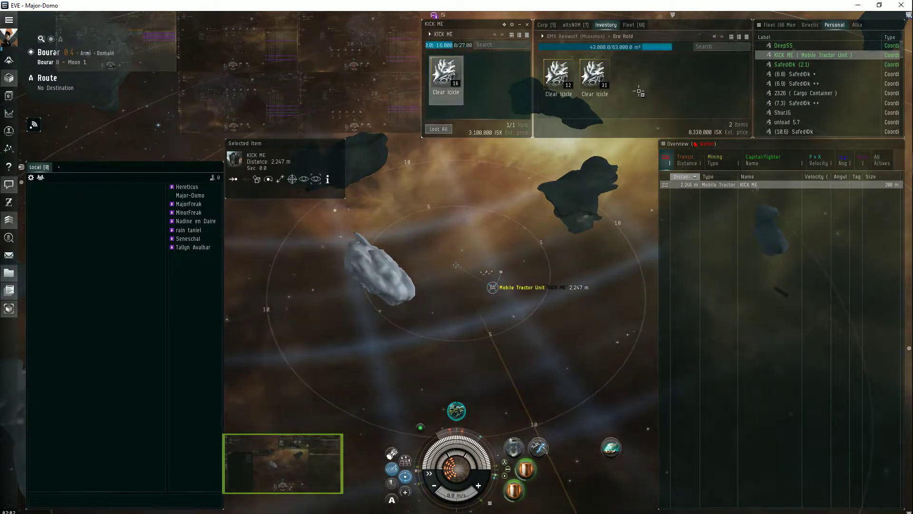
right_click(792, 65)
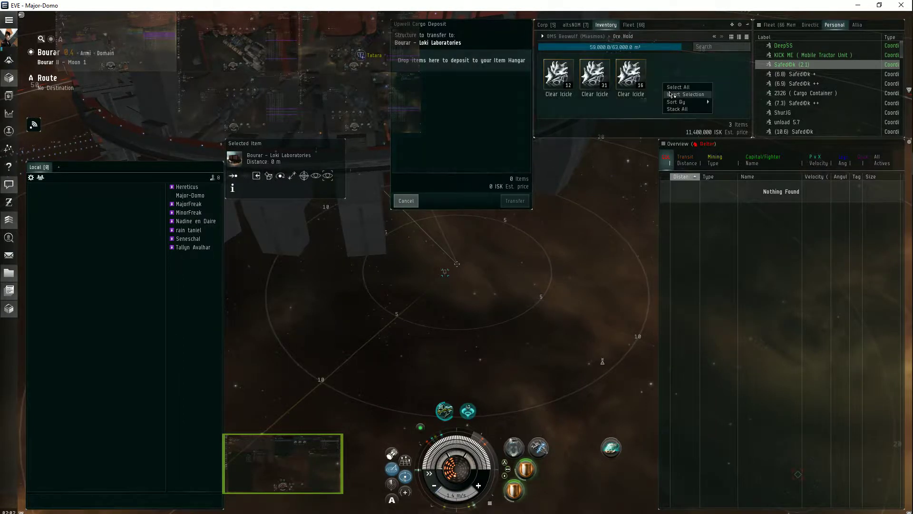
Select all ice stacks for deposit at Loki Laboratories and warp back to the KICK ME tractor unit.
left_click(677, 87)
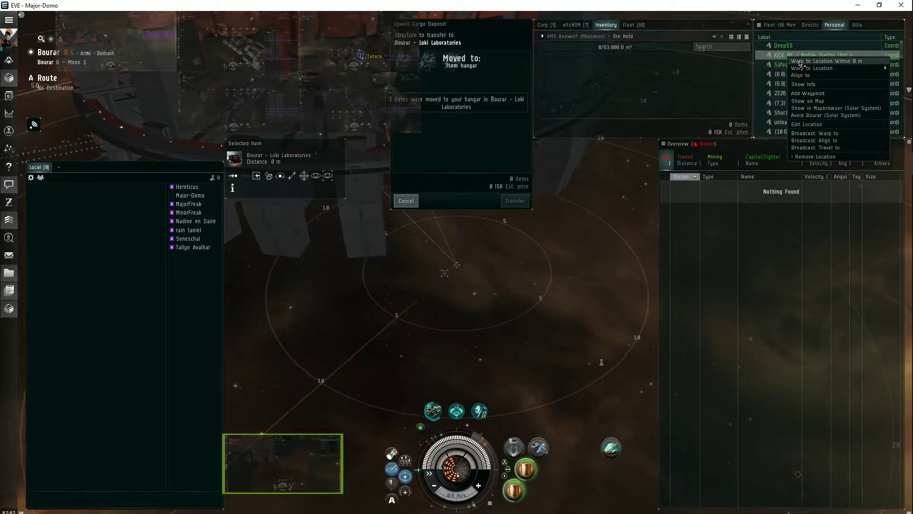
left_click(823, 61)
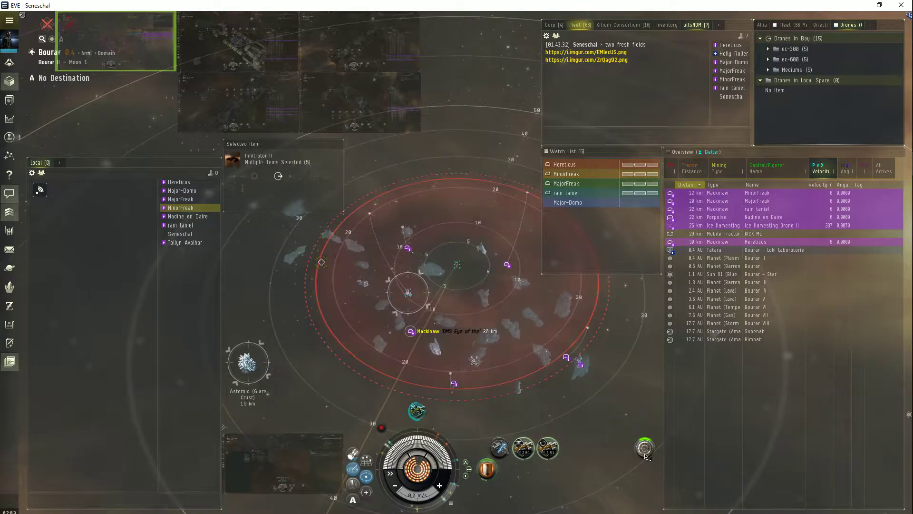
mouse_move(647, 453)
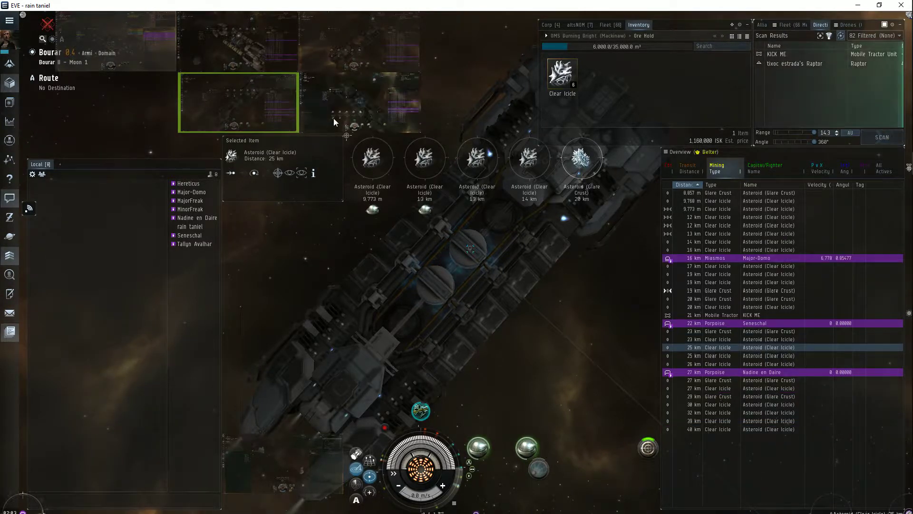
left_click(844, 24)
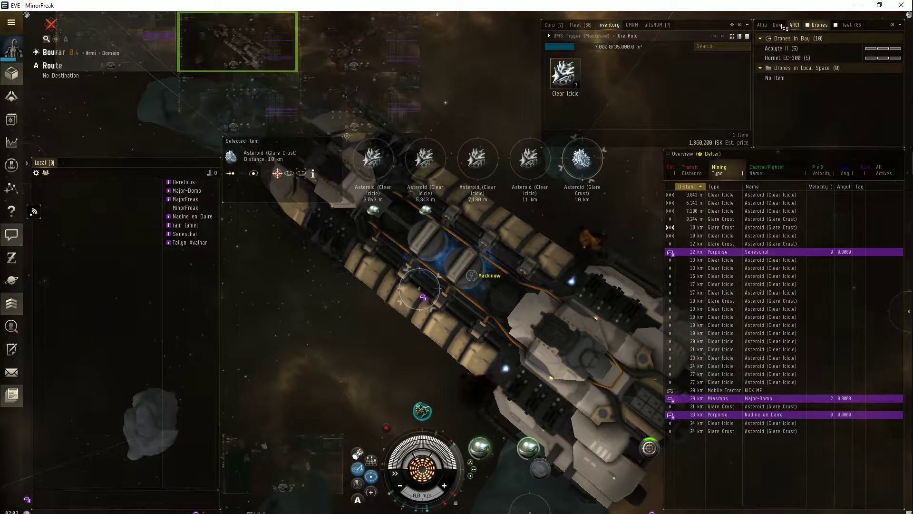
Run a fresh directional scan listing the KICK ME tractor unit and nearby Raptor.
left_click(776, 25)
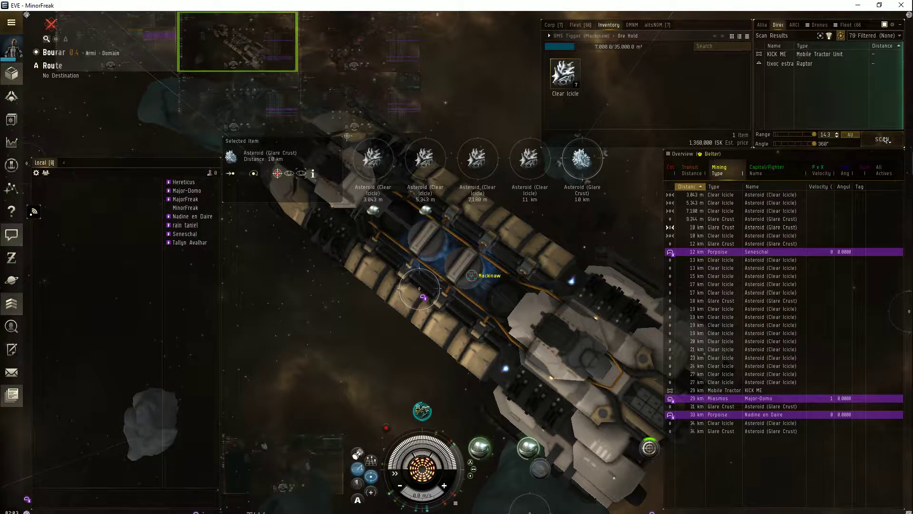
left_click(880, 139)
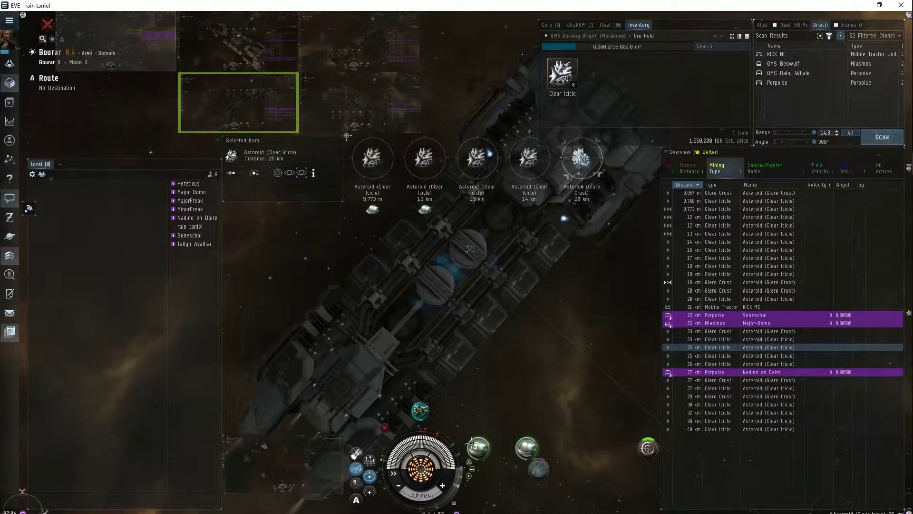
mouse_move(478, 460)
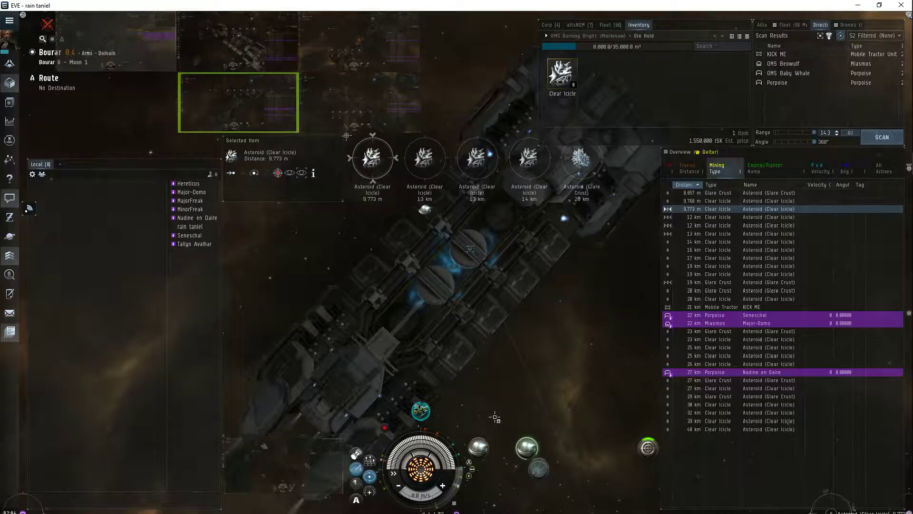
mouse_move(478, 462)
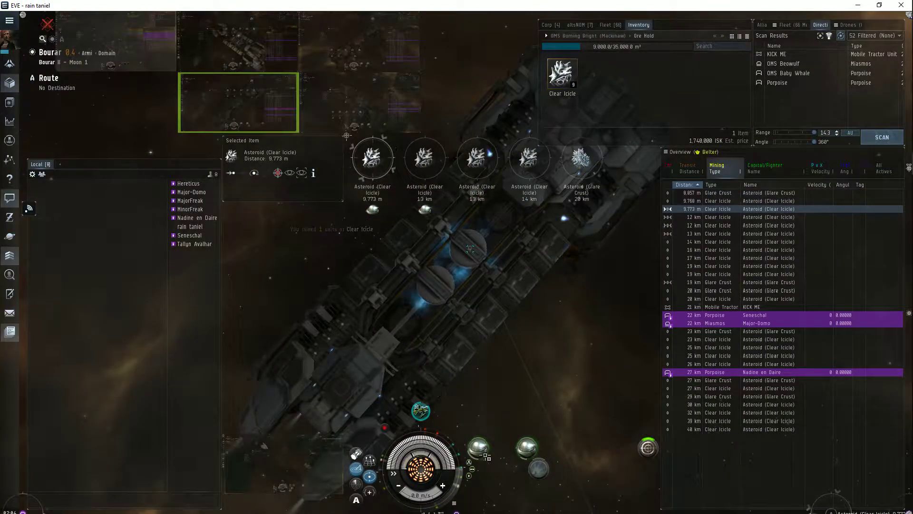
mouse_move(483, 454)
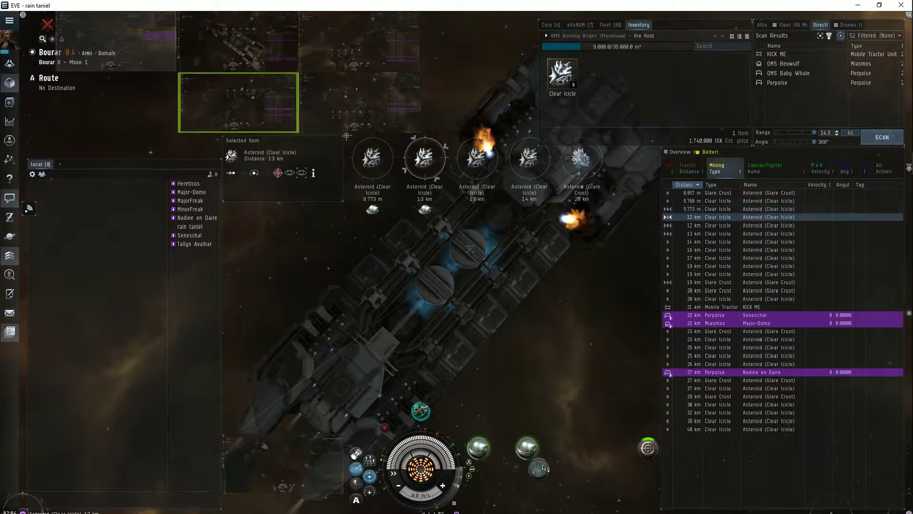
mouse_move(527, 451)
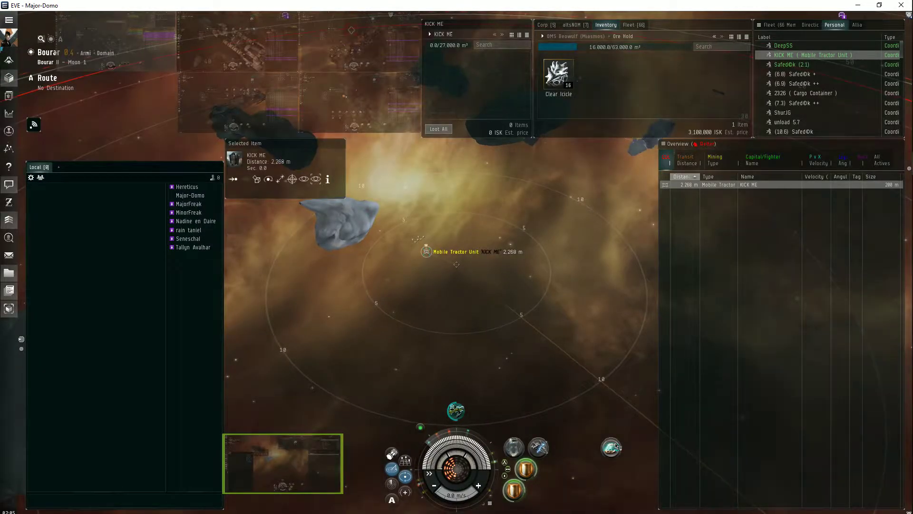
mouse_move(611, 448)
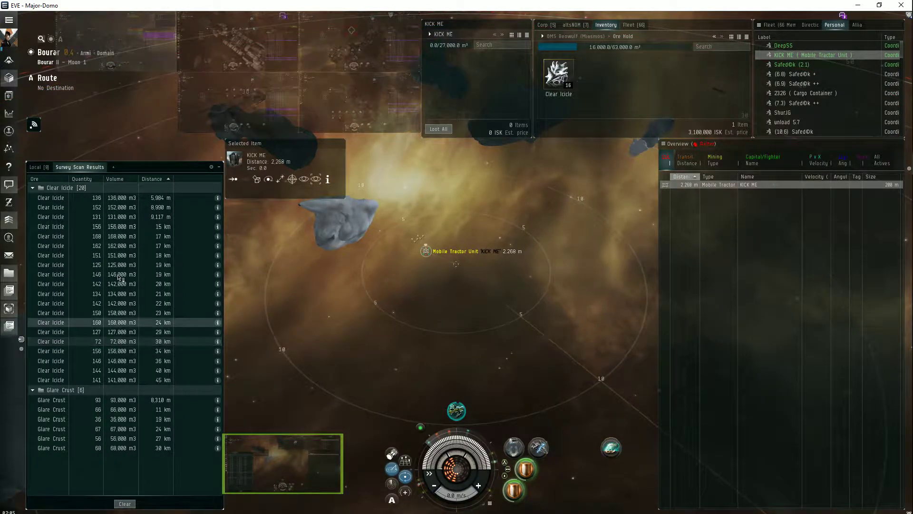
Select a Clear Icicle asteroid from the Porpoise's survey scan results.
left_click(51, 341)
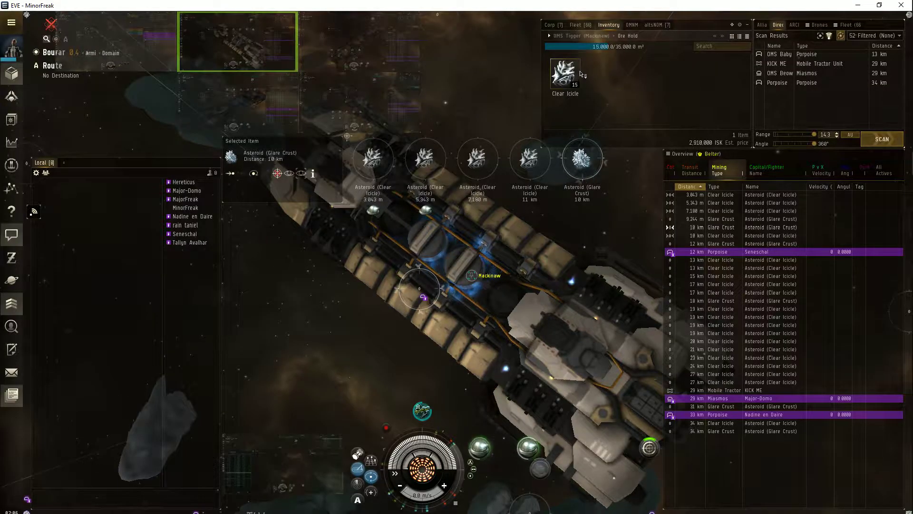
Check options on the 15 Clear Icicle stack in the first Mackinaw's ore hold.
right_click(565, 71)
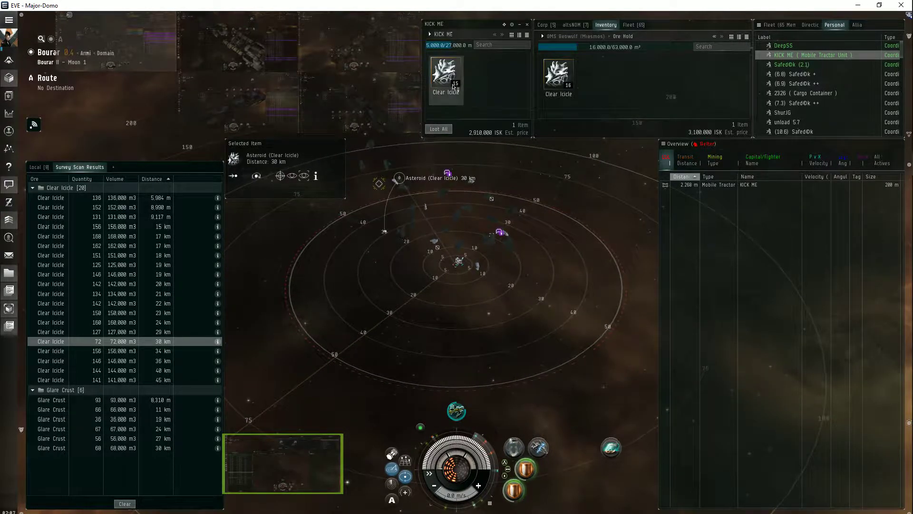
Fill the ore hold to 63,000 m³ with Clear Icicle from KICK ME, accepting the fitting quantity.
left_click_drag(445, 77, 594, 76)
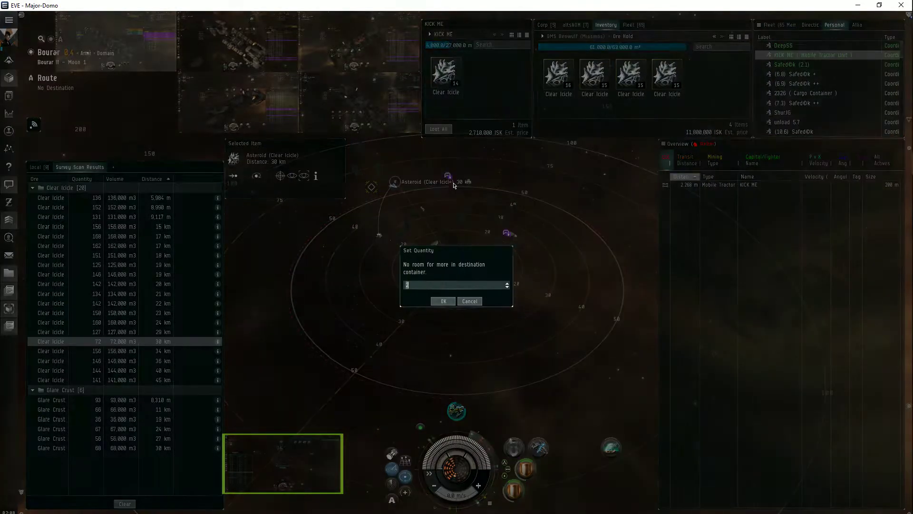
left_click(443, 300)
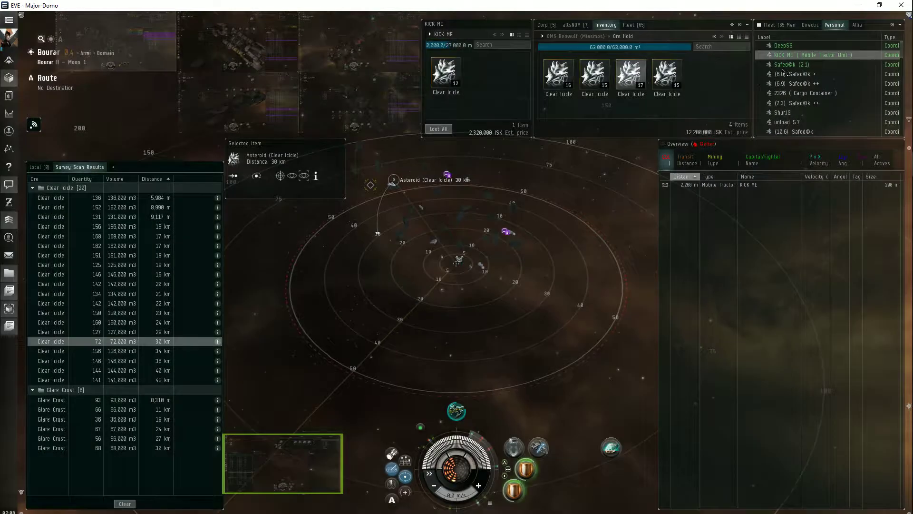